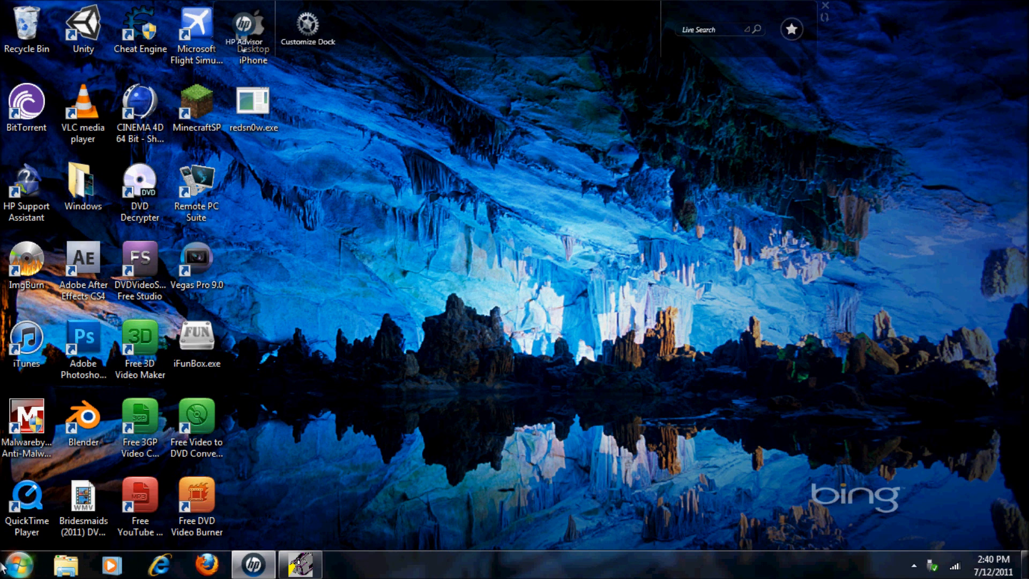
Open the Computer view and the PS3 (I:) drive, dismissing AutoPlay
click(65, 565)
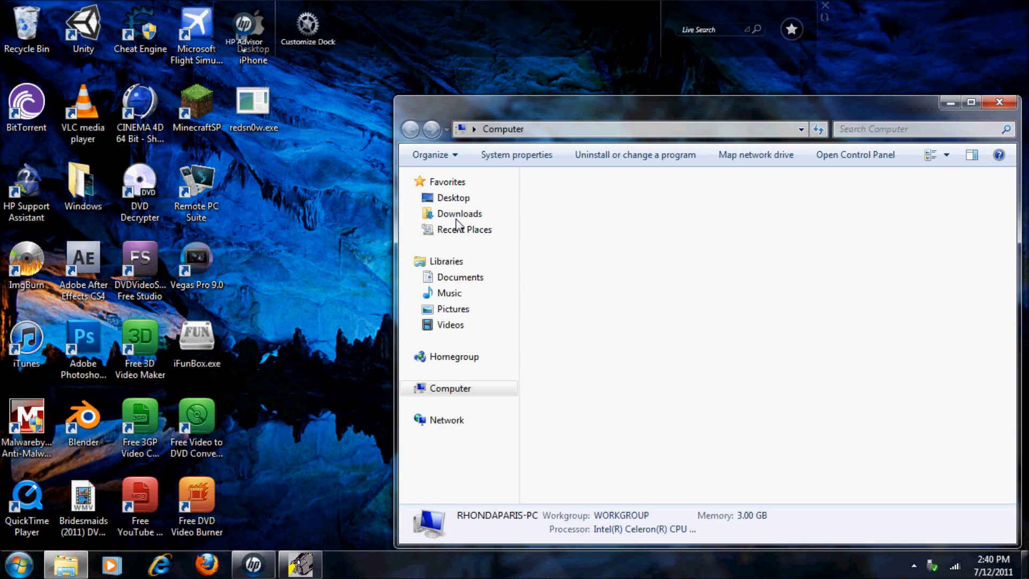
click(450, 388)
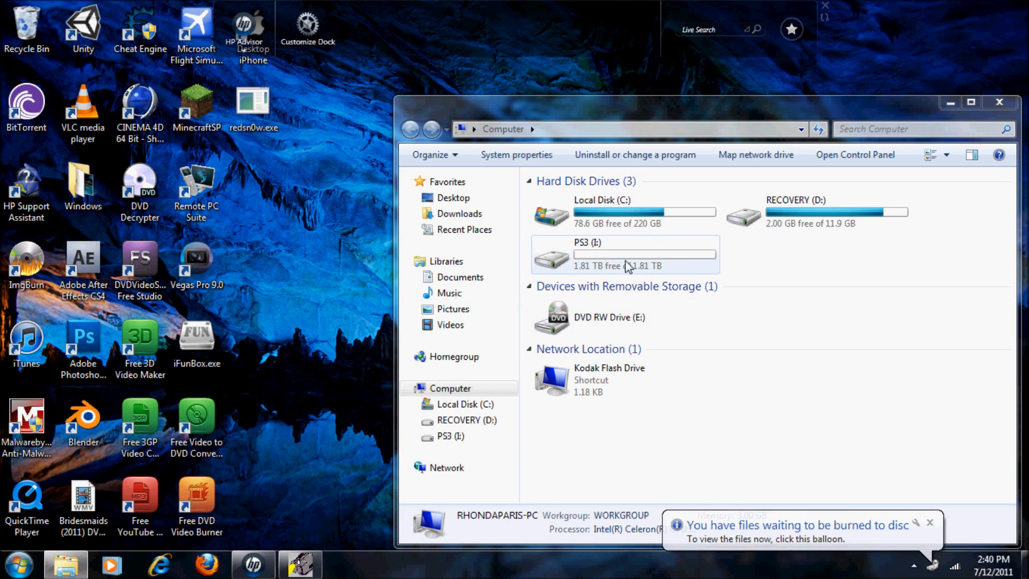
double_click(623, 256)
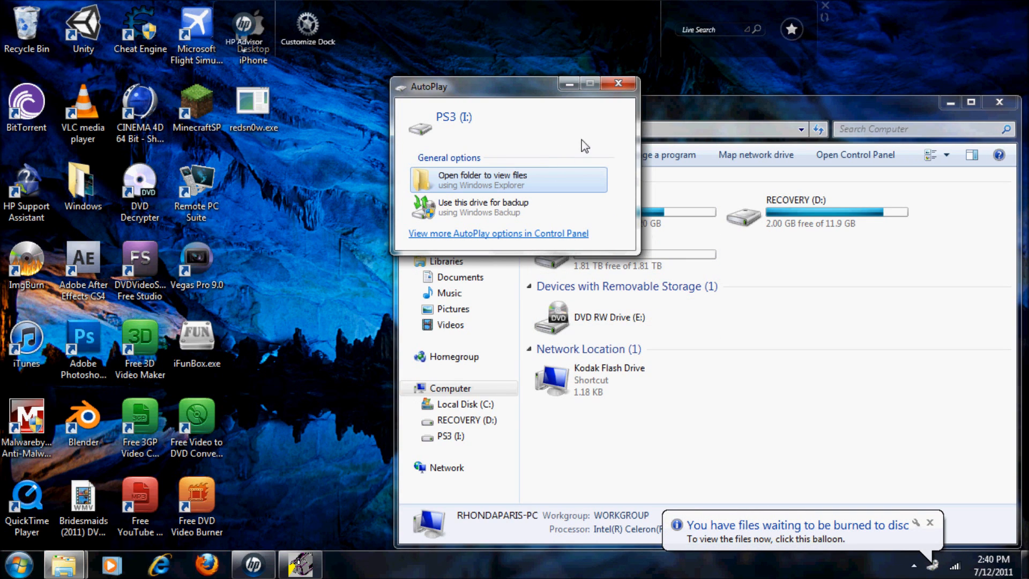
click(627, 82)
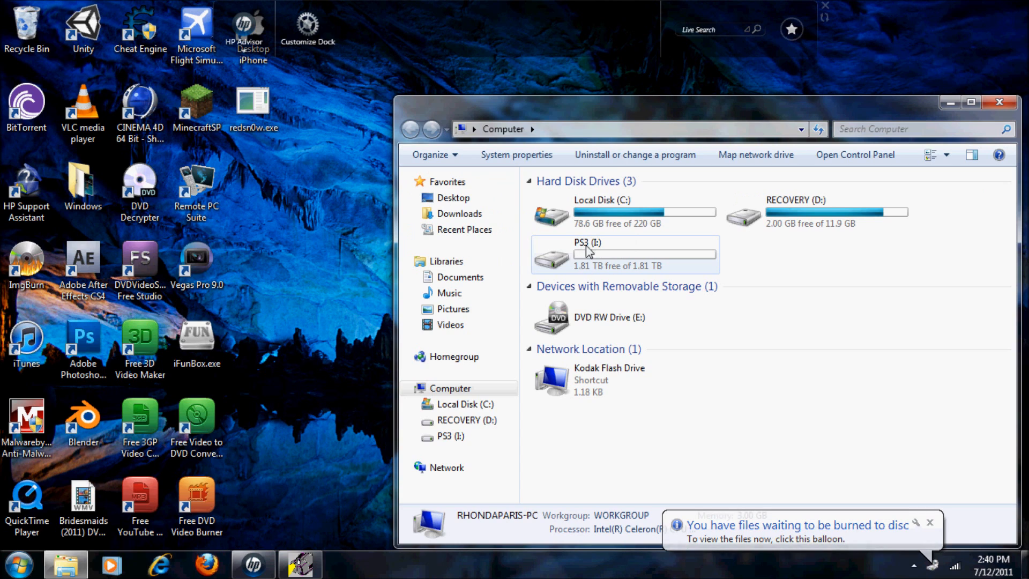
mouse_move(588, 276)
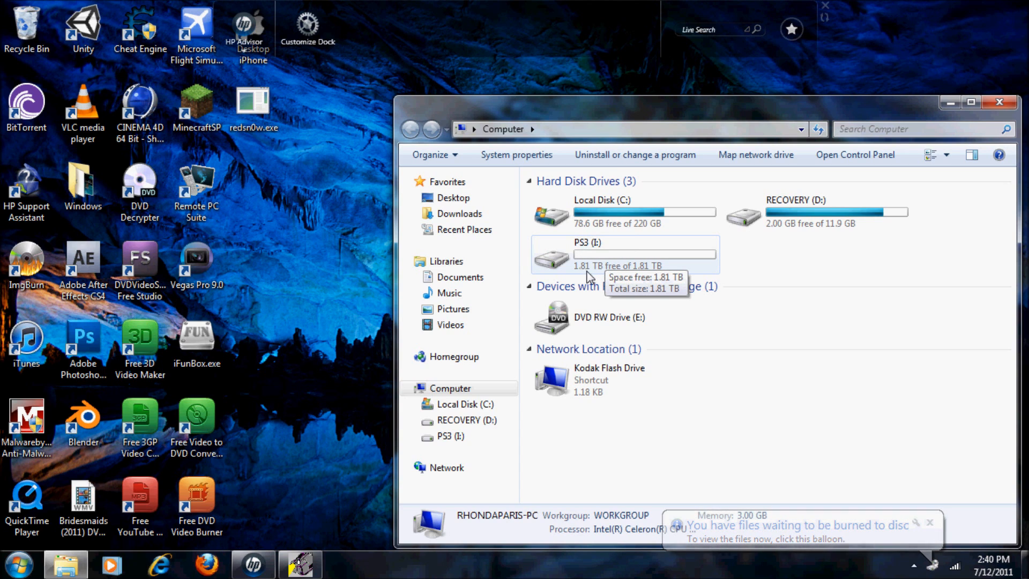
Select PS3 (I:), then check and close the Local Disk (C:) properties
click(930, 522)
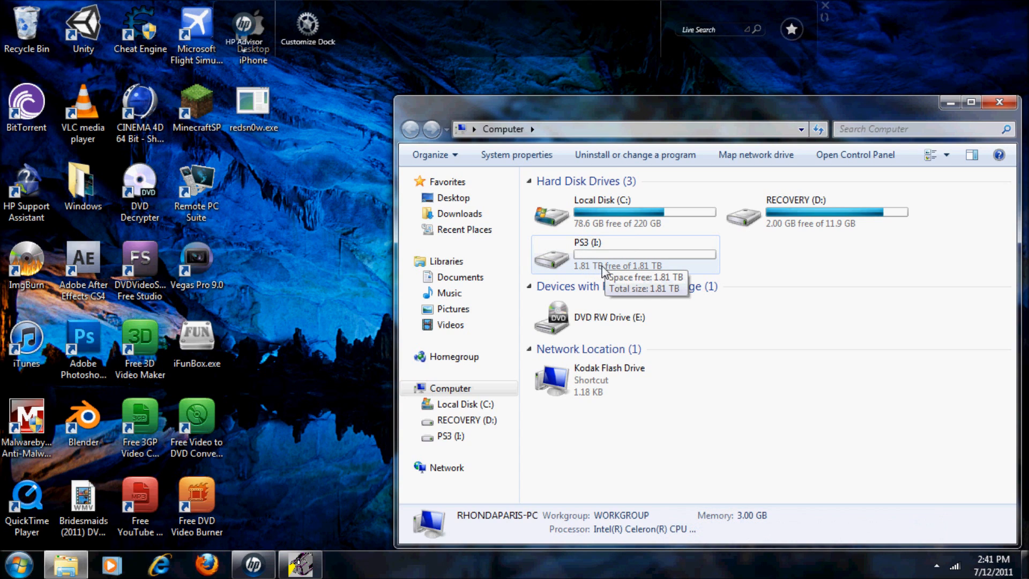
mouse_move(577, 269)
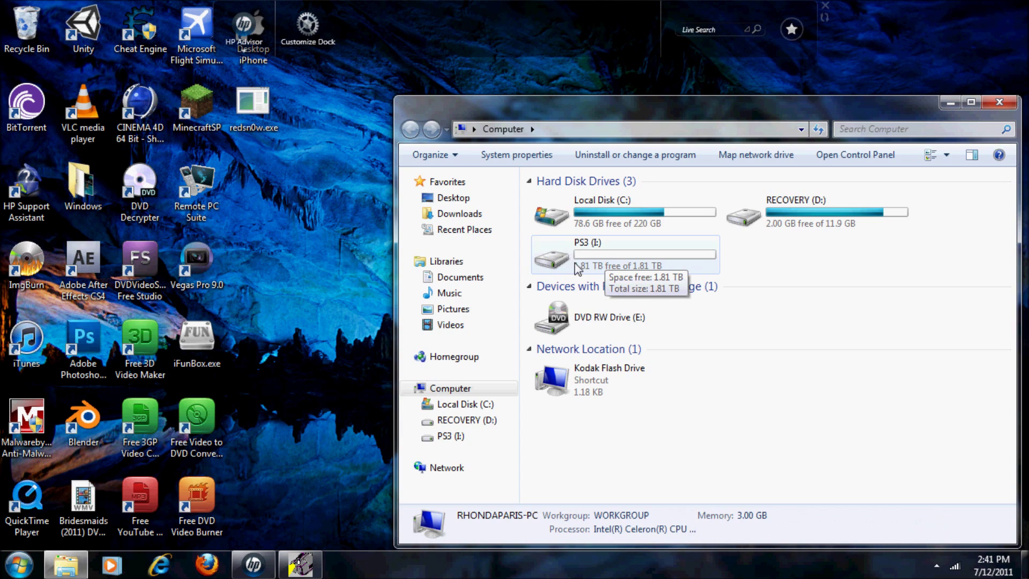
mouse_move(576, 265)
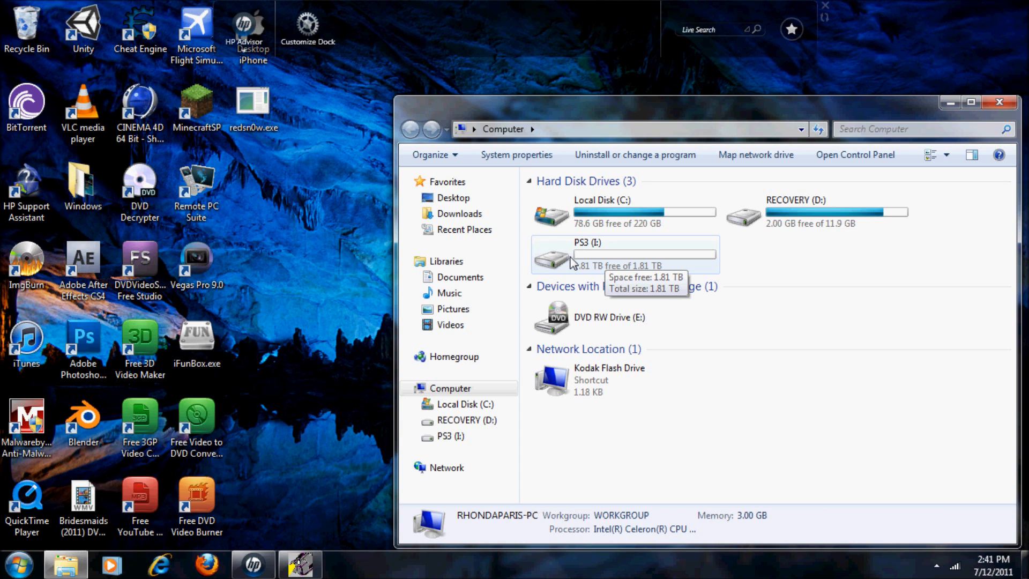
mouse_move(573, 265)
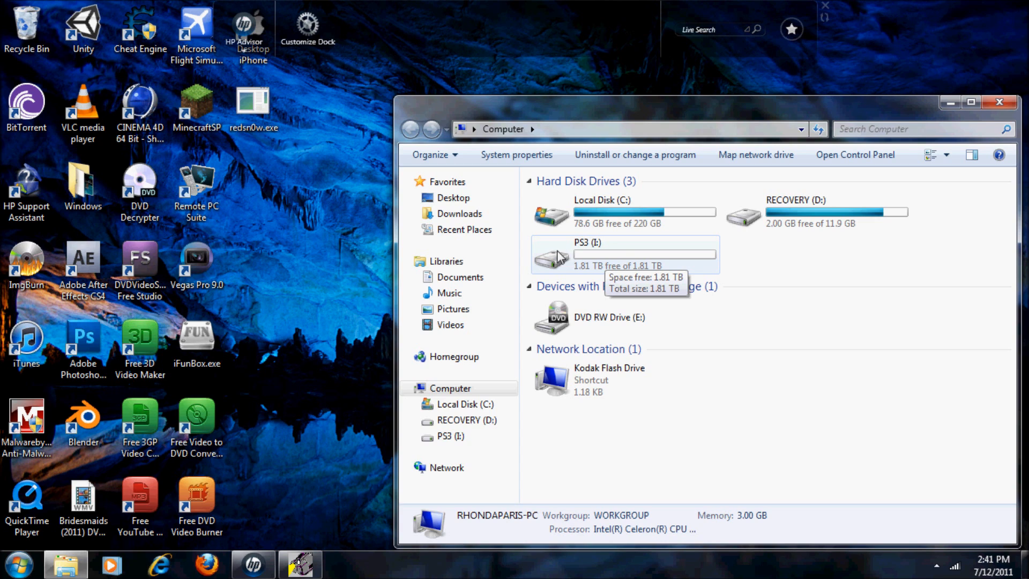
mouse_move(566, 280)
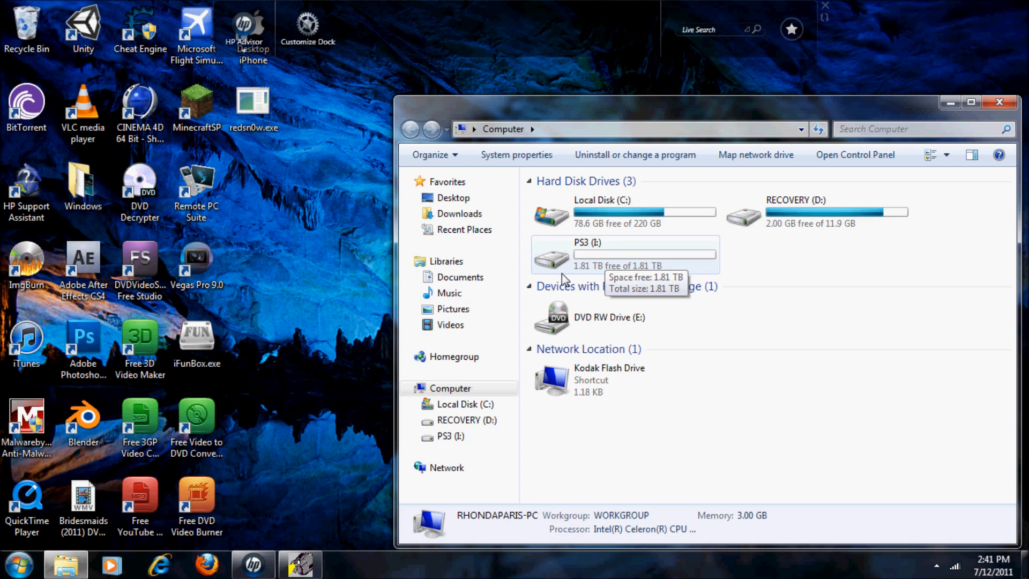
click(623, 211)
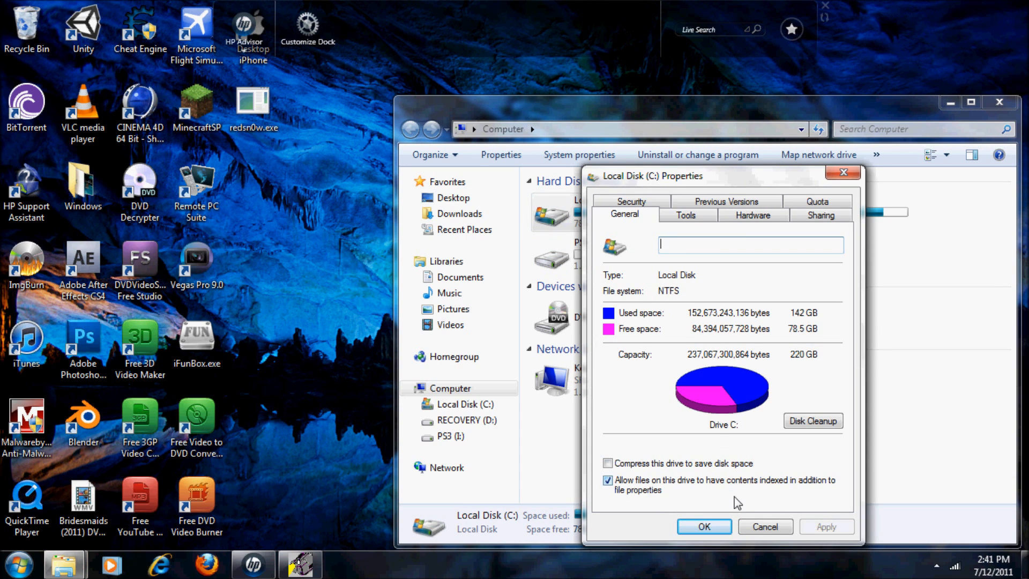
click(764, 526)
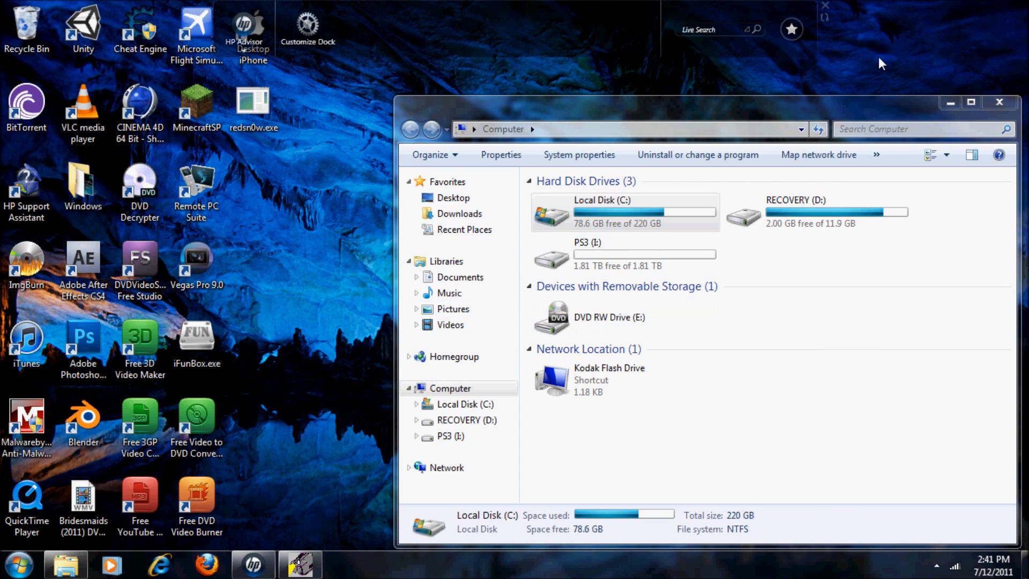
Launch Internet Explorer from the taskbar
click(998, 102)
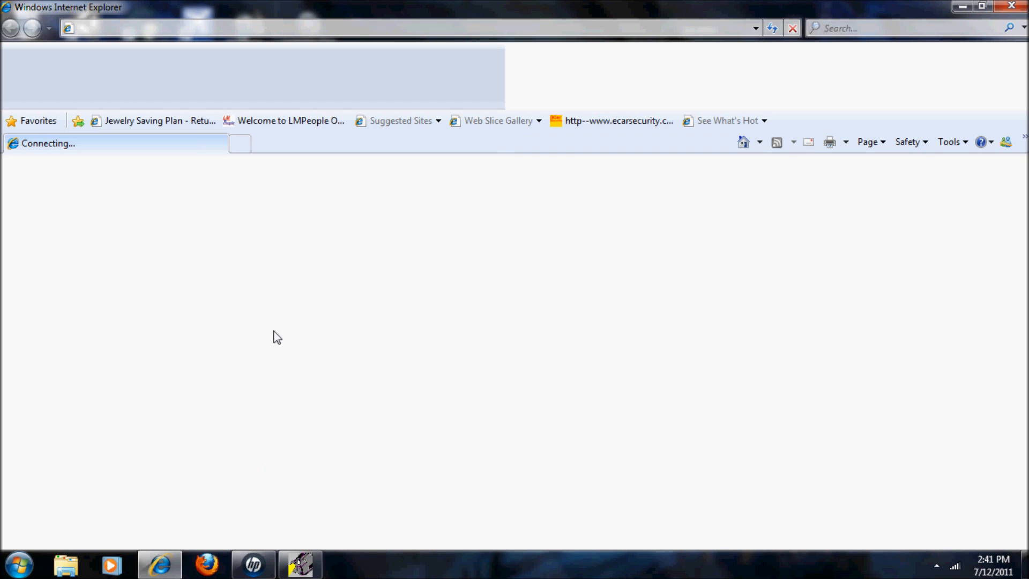
mouse_move(280, 257)
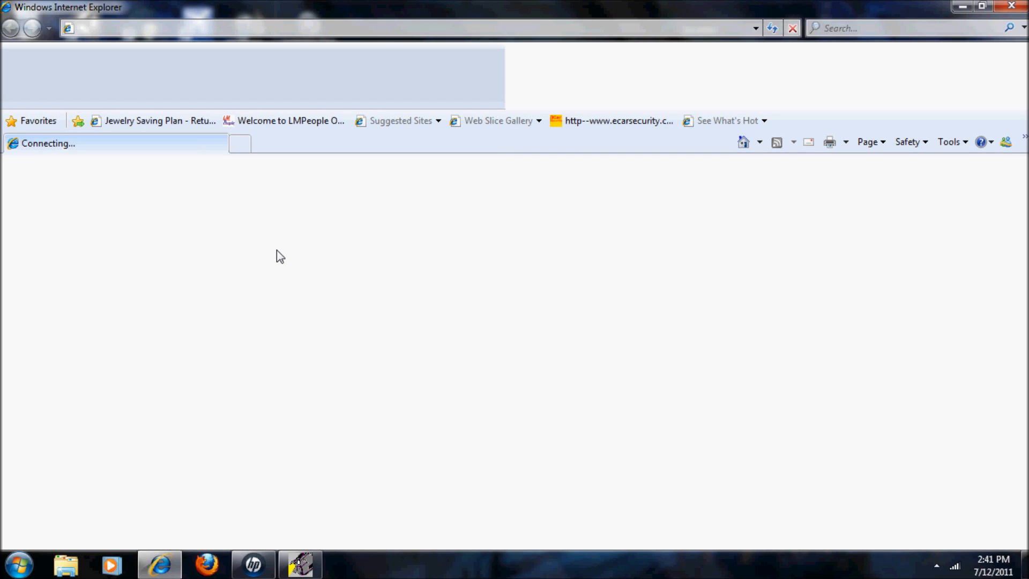
mouse_move(279, 222)
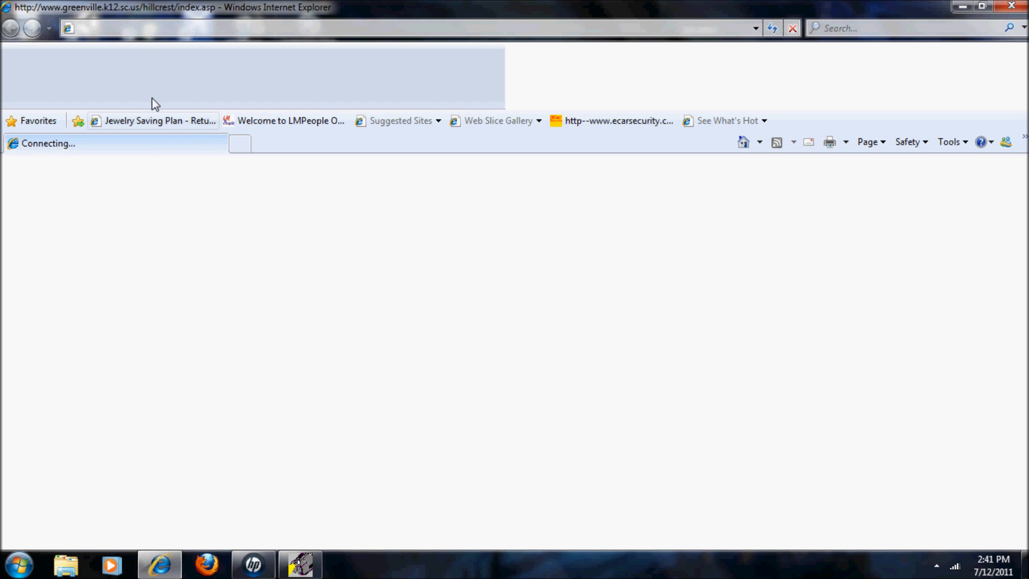
mouse_move(162, 103)
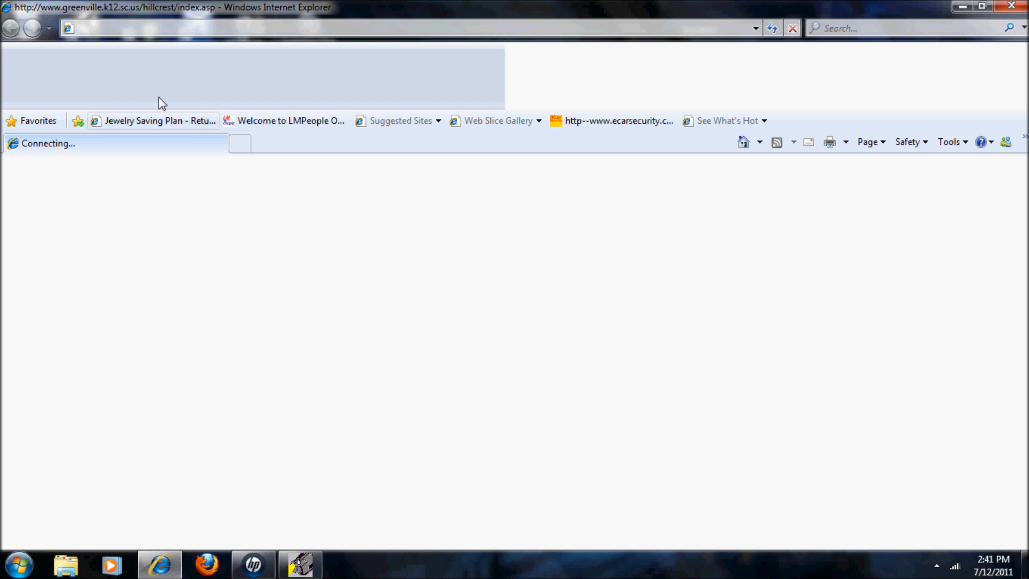
mouse_move(155, 99)
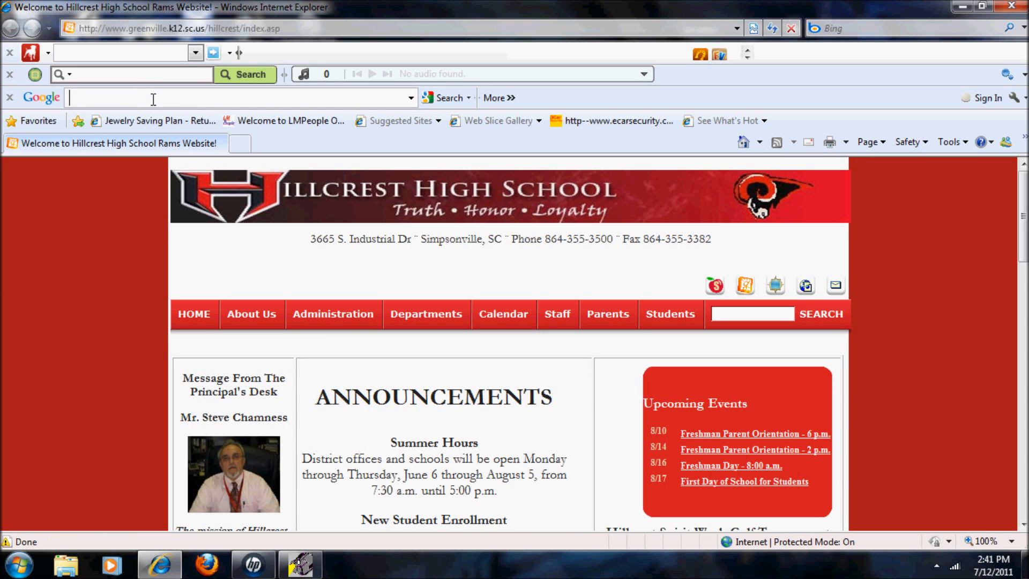
Search Google for 'ridgecrop' and point at the Ridgecrop Consultants Ltd result
text(ri)
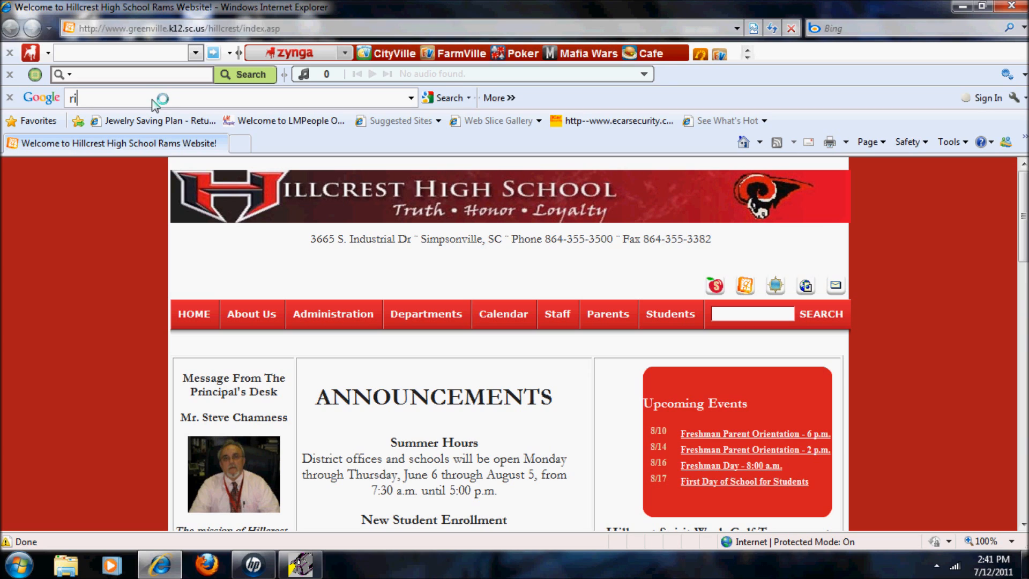
text(d)
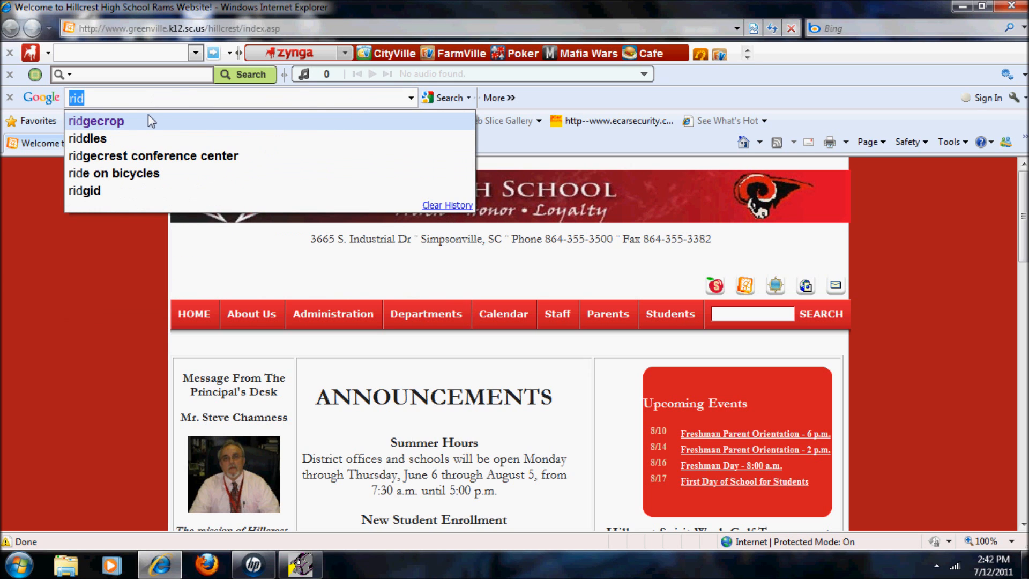
click(96, 121)
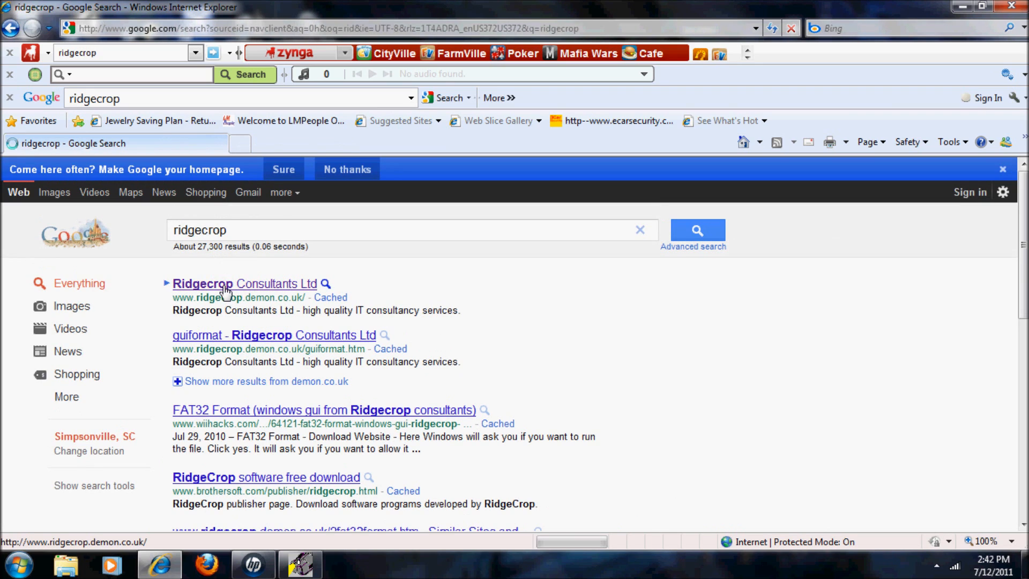
click(245, 284)
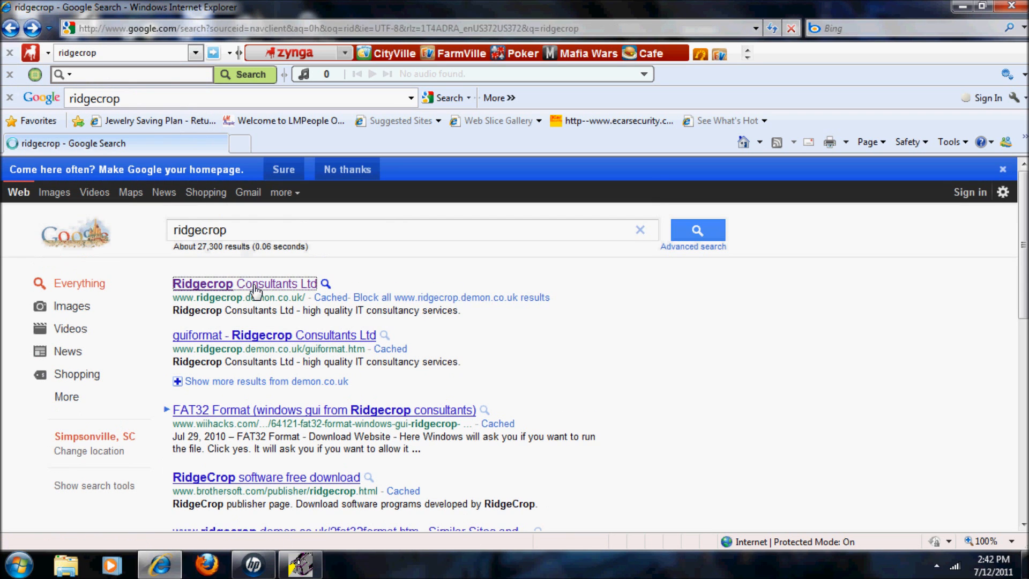
Download and run guiformat.exe, the Windows GUI version of fat32format, from Ridgecrop
click(244, 284)
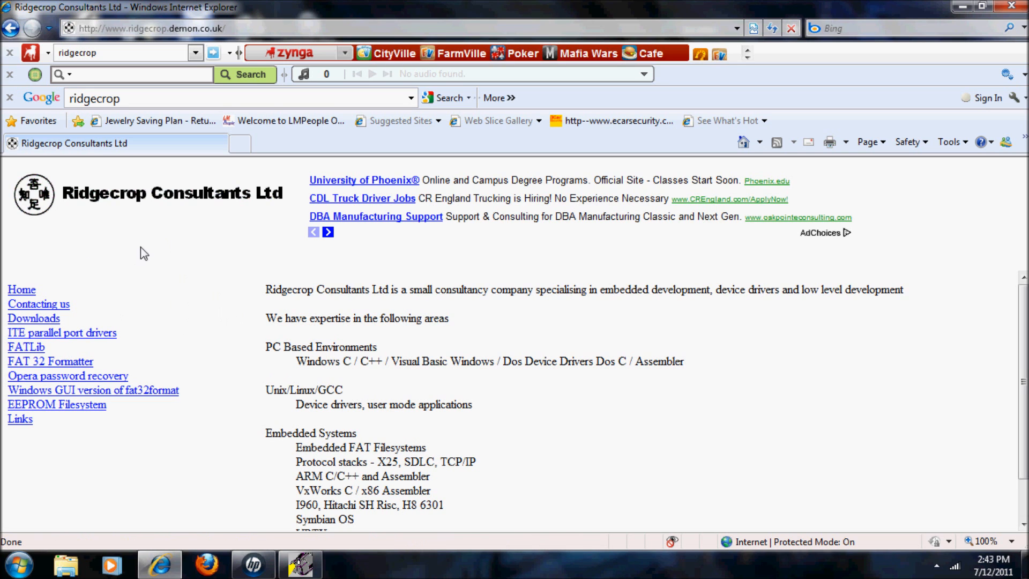
mouse_move(93, 389)
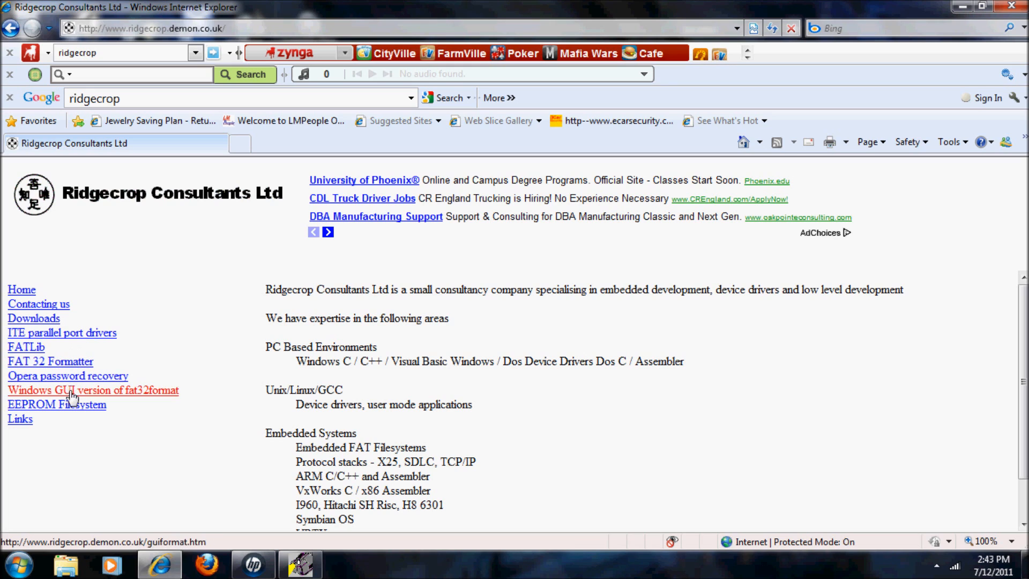
mouse_move(74, 400)
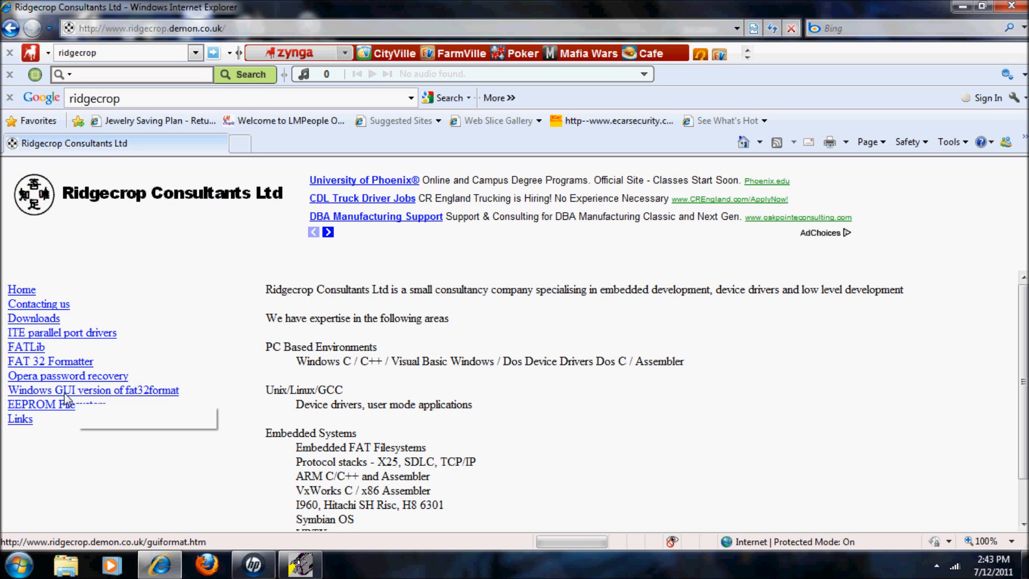
click(93, 389)
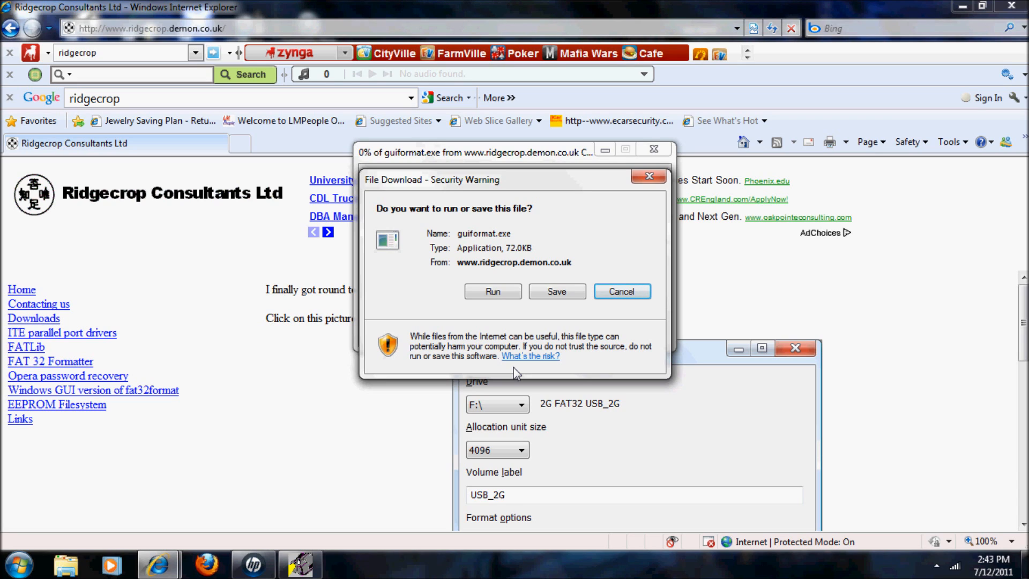
mouse_move(508, 314)
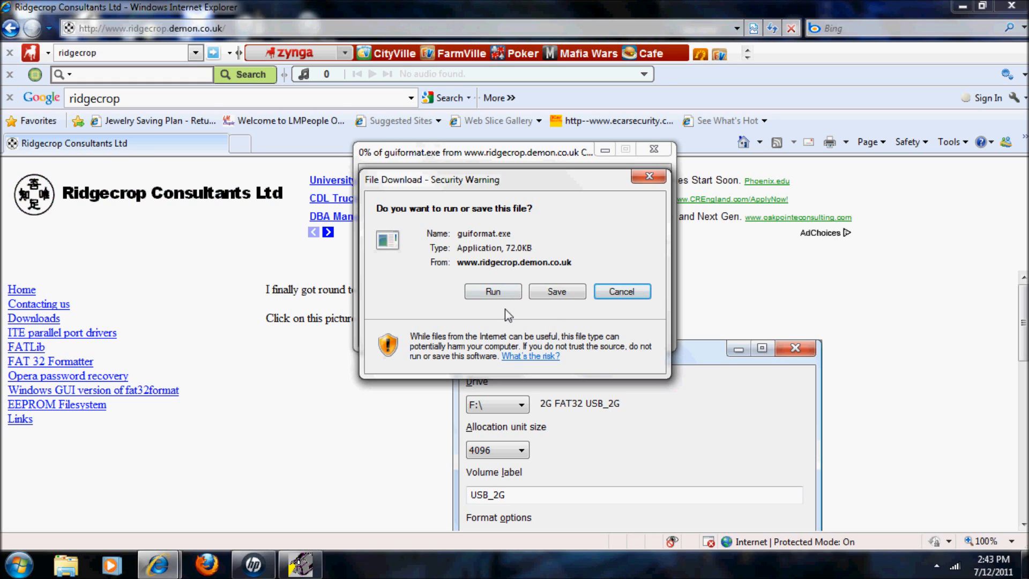
mouse_move(457, 214)
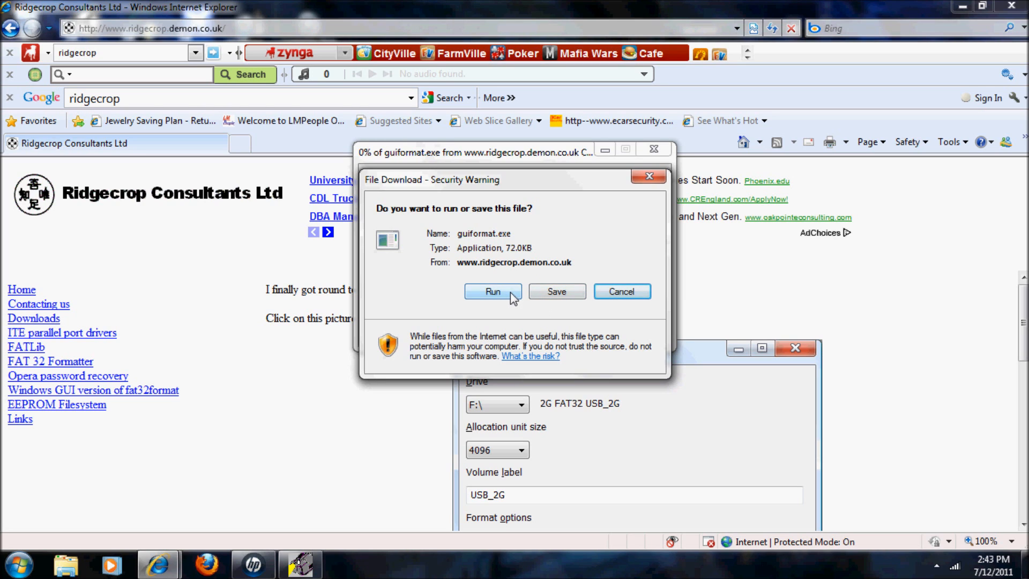
click(492, 292)
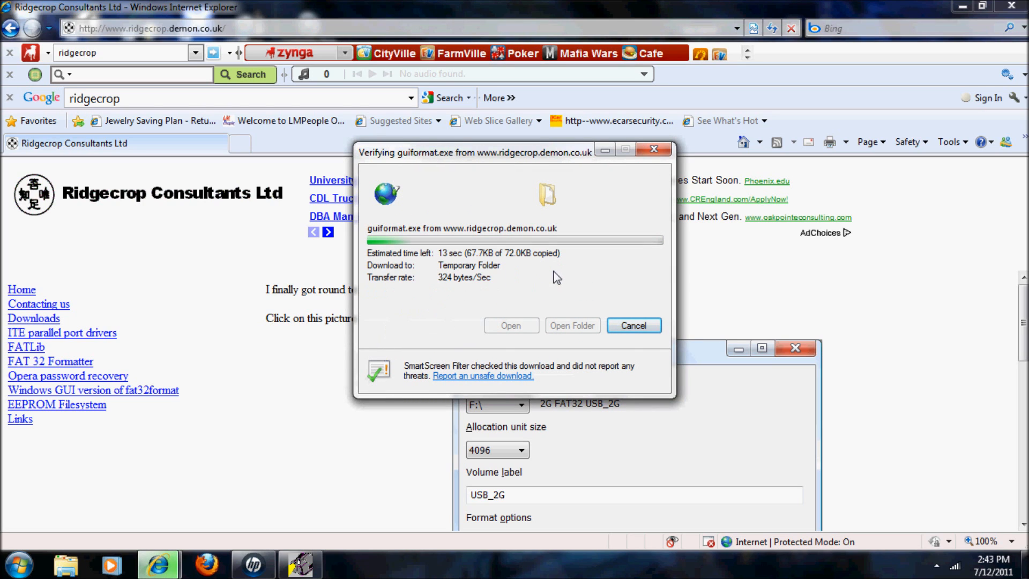
mouse_move(461, 286)
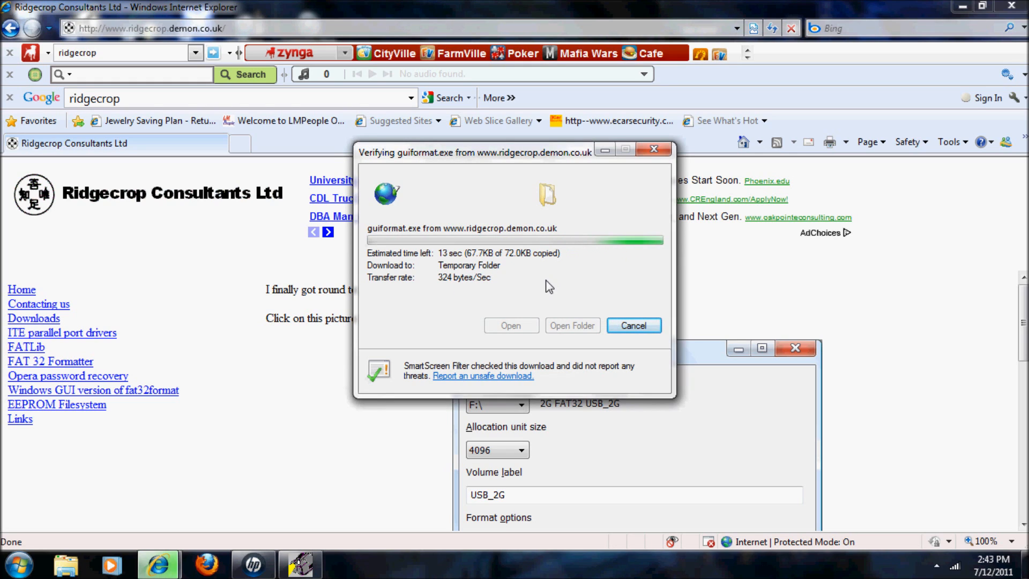
Allow the downloaded guiformat.exe to launch FAT32 Format
click(632, 326)
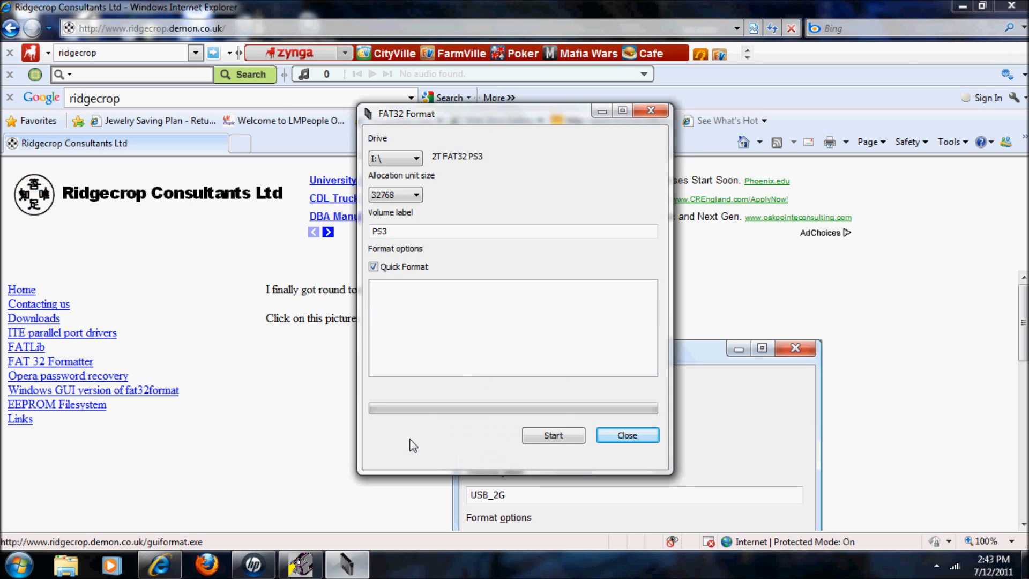
mouse_move(940, 6)
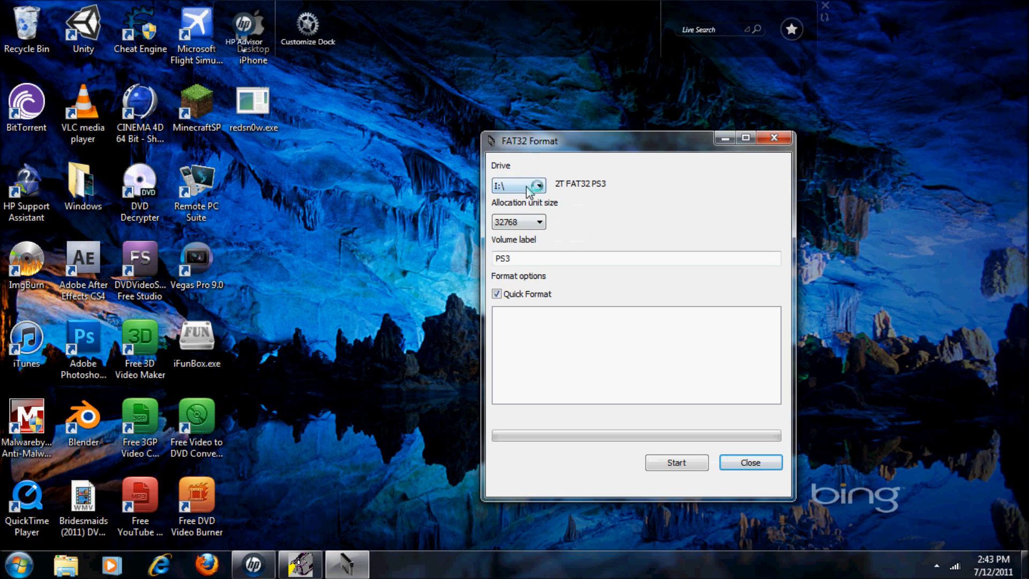
Confirm PS3 is drive I: in Computer, then start the FAT32 format
click(17, 564)
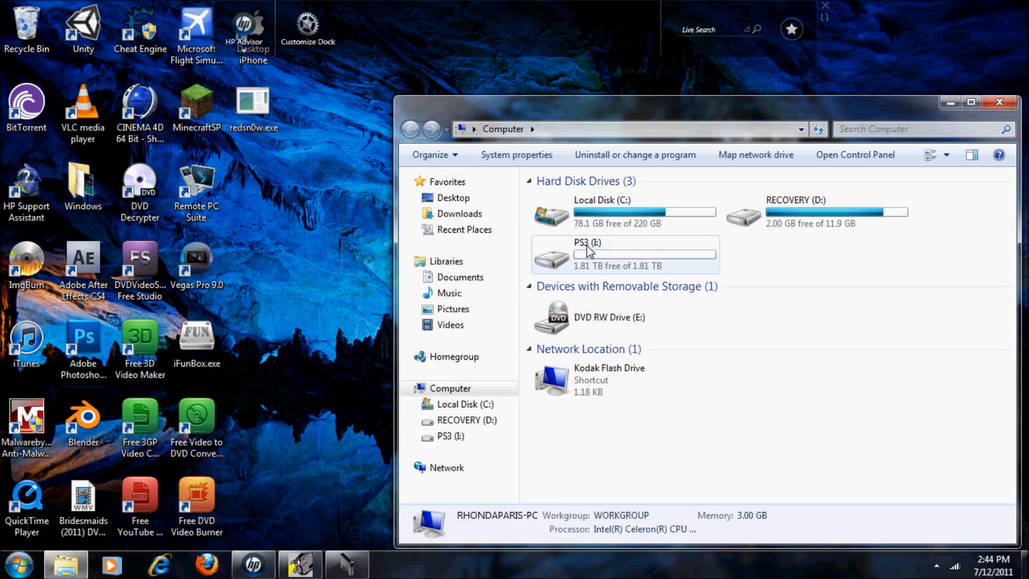
mouse_move(589, 253)
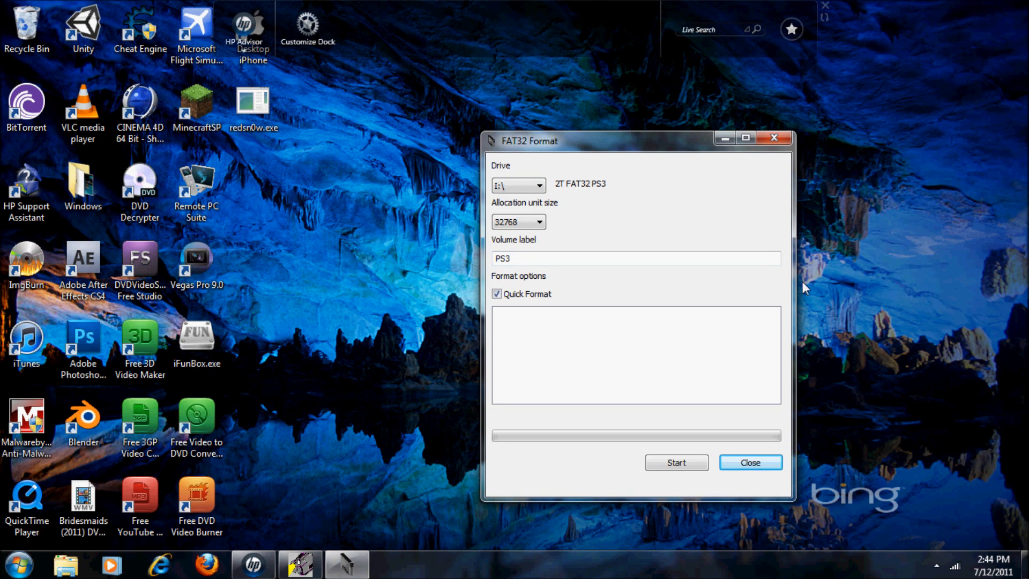
click(676, 463)
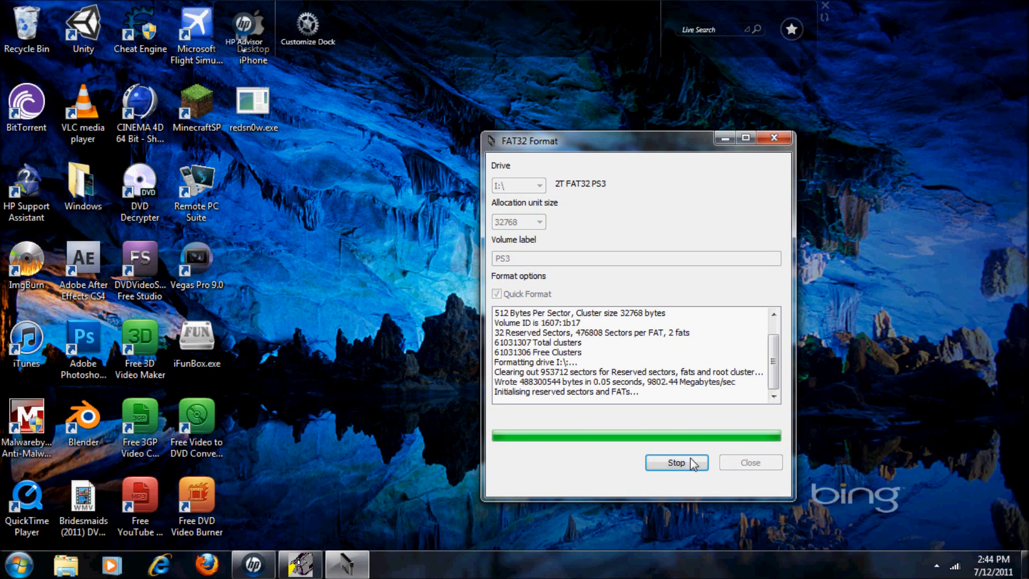